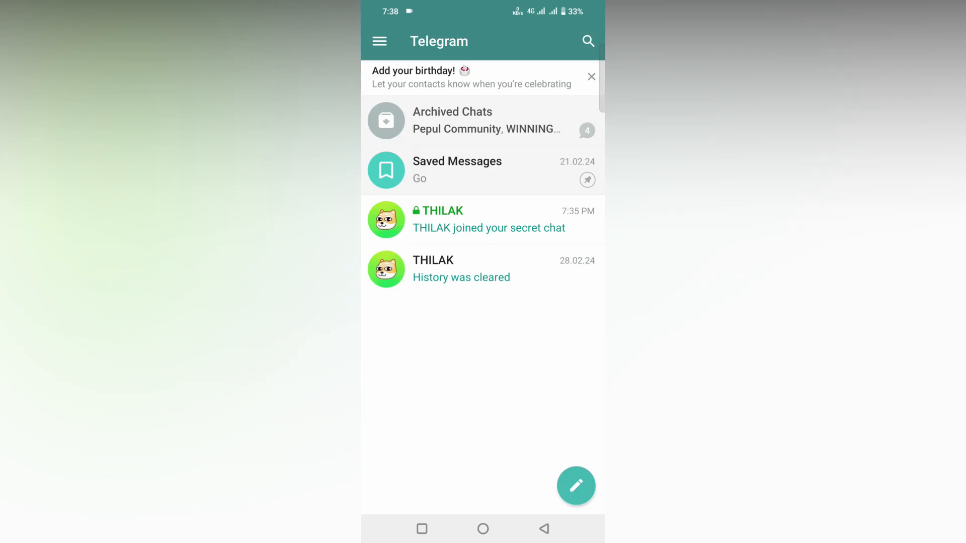
# - Reach Telegram's Data and Storage settings via the navigation menu
pyautogui.click(380, 42)
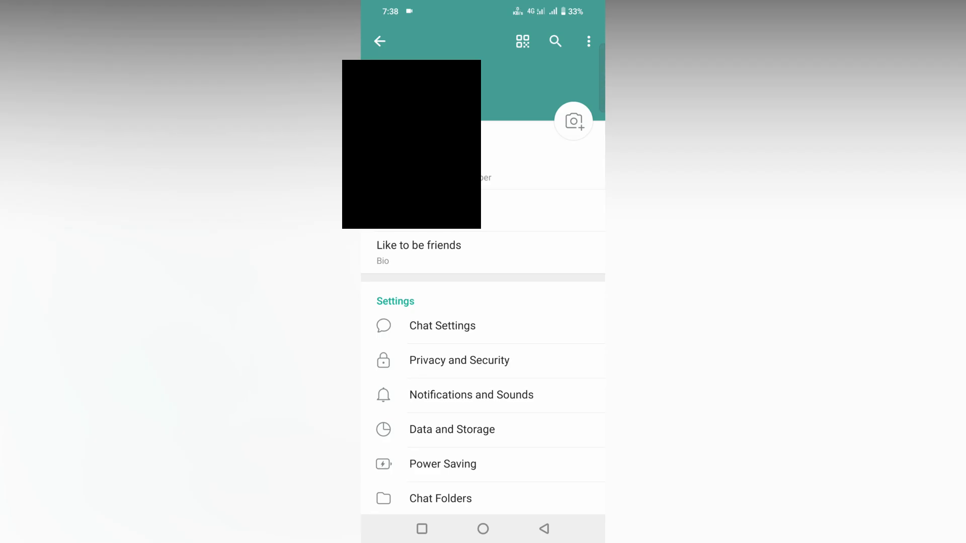
pyautogui.click(452, 429)
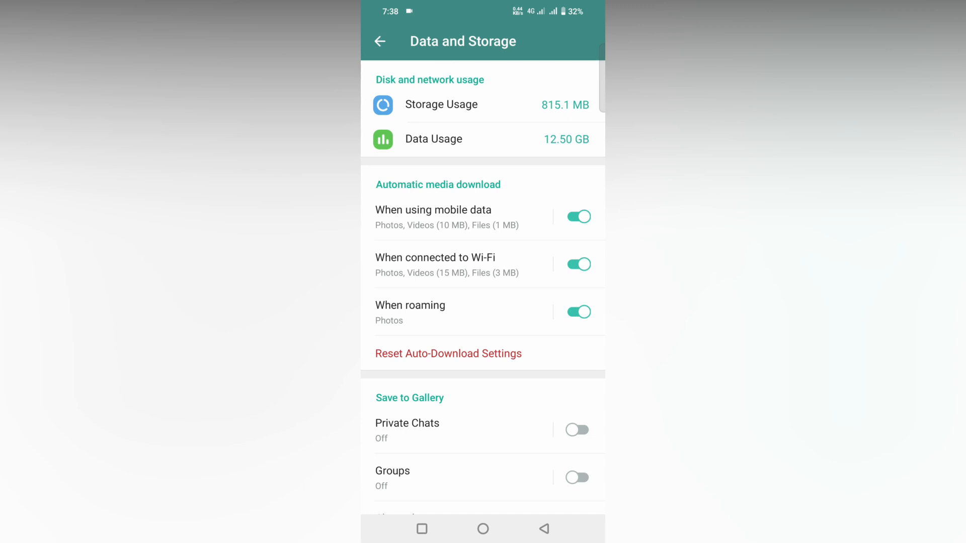
# - View the Storage Usage breakdown (815 MB, mostly documents) and return to Data and Storage
pyautogui.click(441, 104)
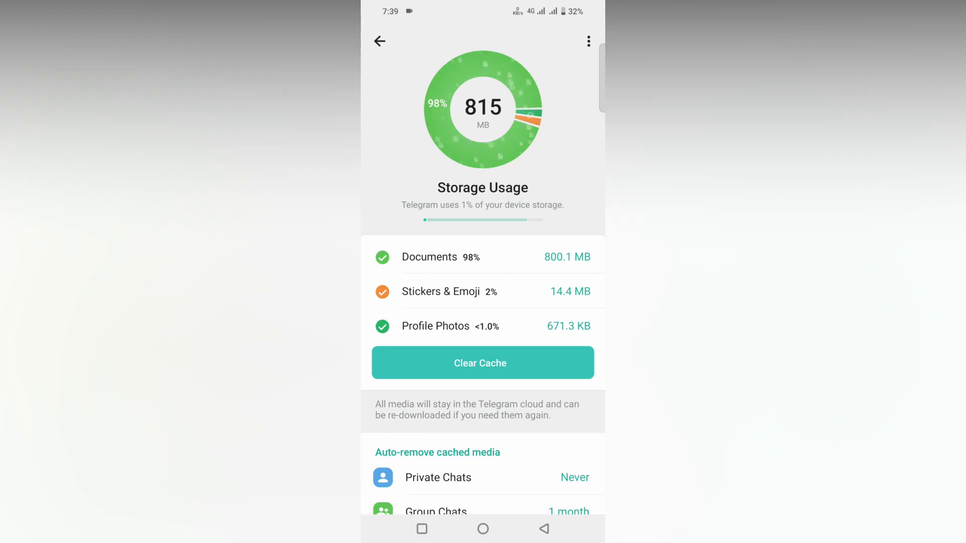
pyautogui.click(380, 41)
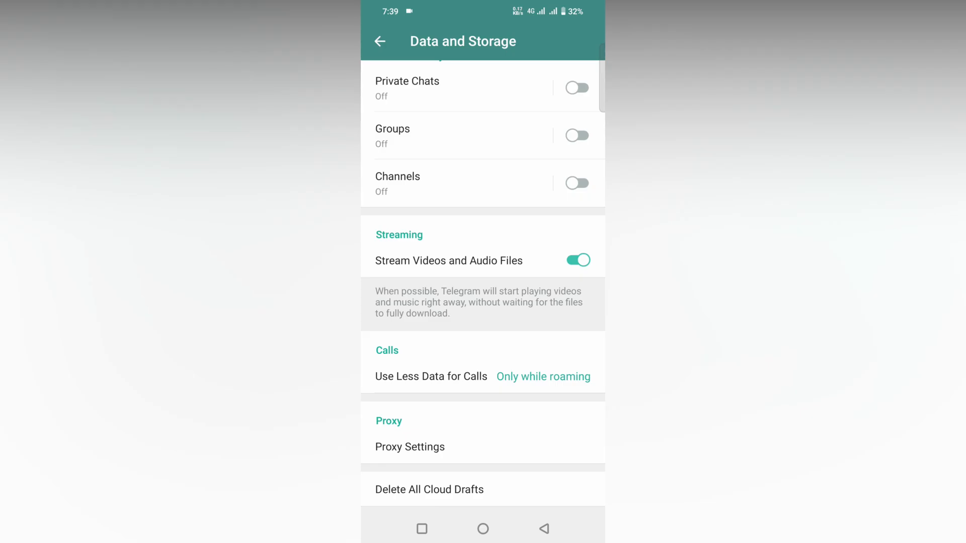
# - Delete All Cloud Drafts, recheck Storage Usage (815.1 MB cache), and return to Data and Storage
pyautogui.click(430, 490)
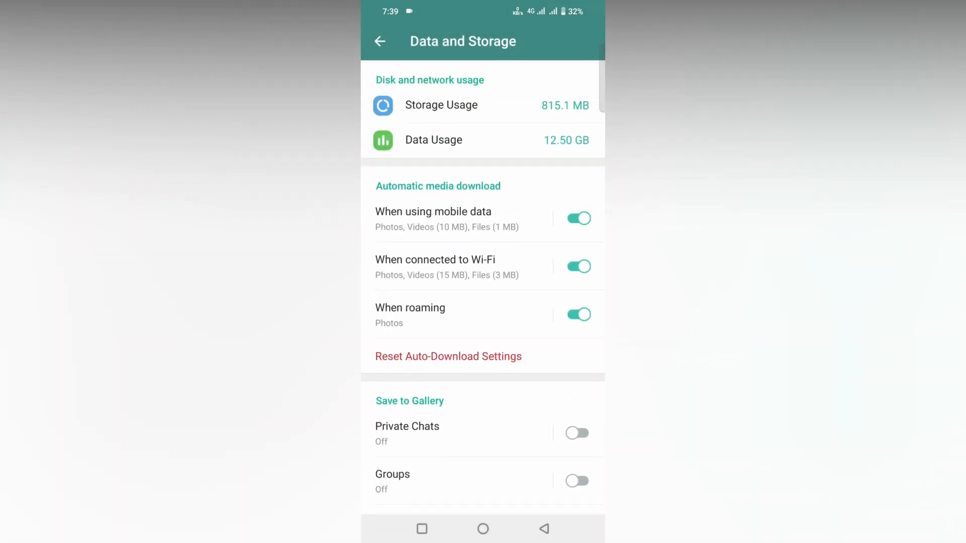
pyautogui.click(441, 104)
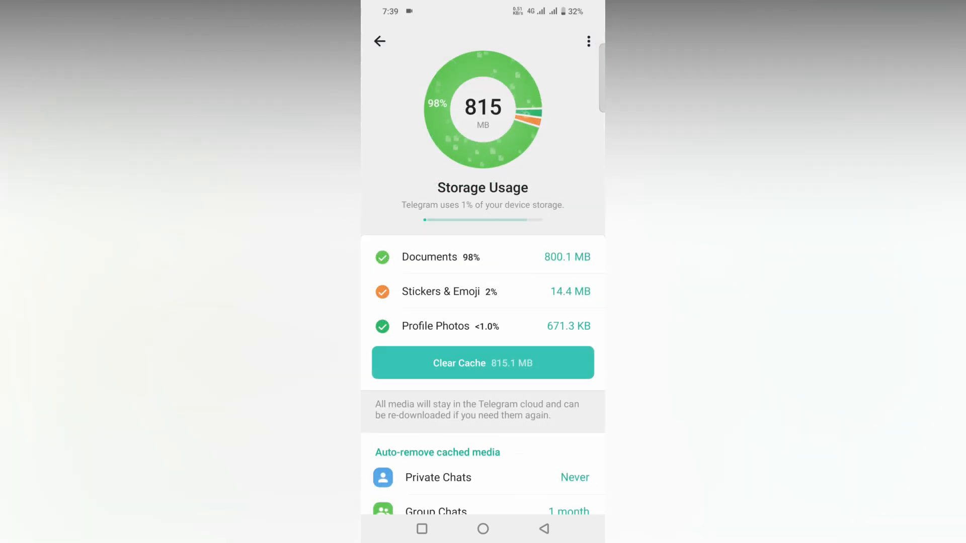
pyautogui.click(380, 41)
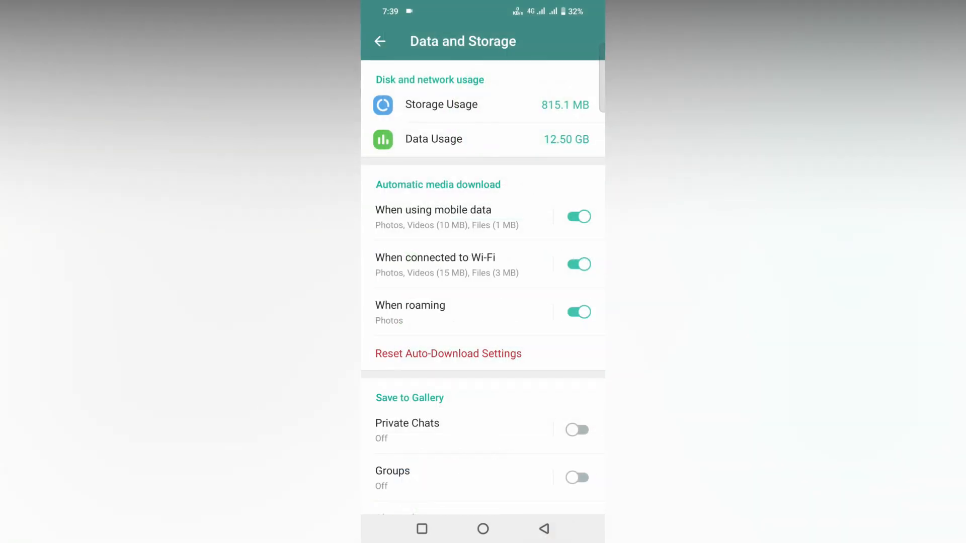